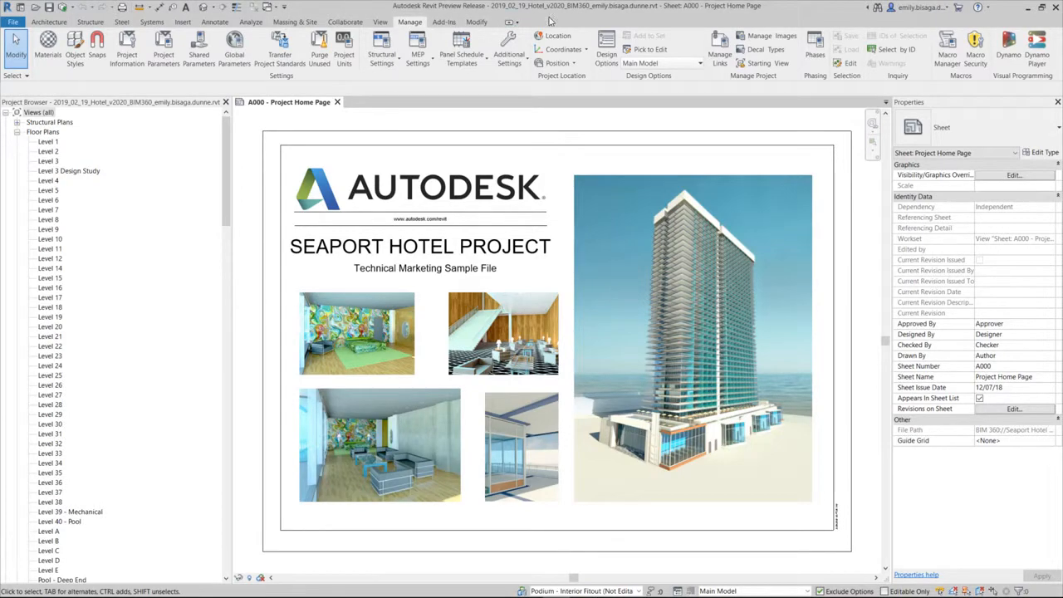
mouse_move(1005, 47)
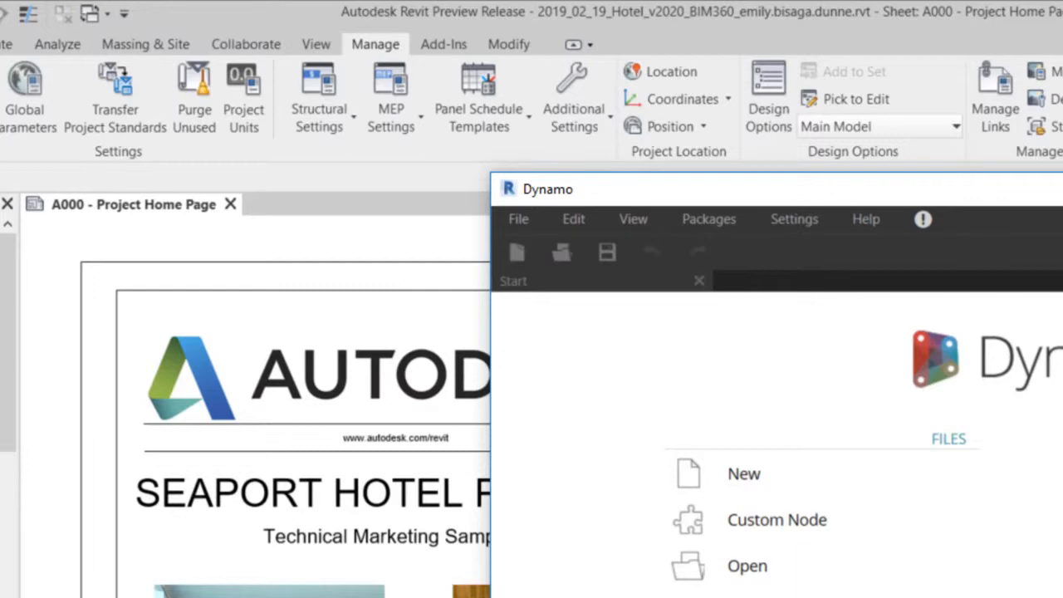
- Show Dynamo's About dialog with Core 2.1.0.7500 and Revit 2.1.0.7733 versions
left_click(655, 109)
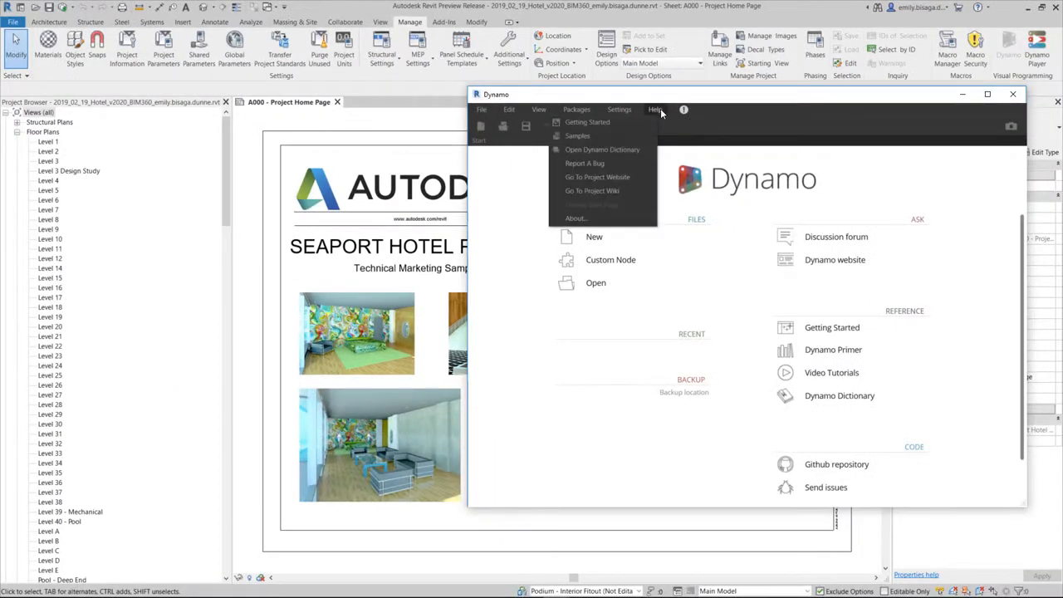
mouse_move(592, 190)
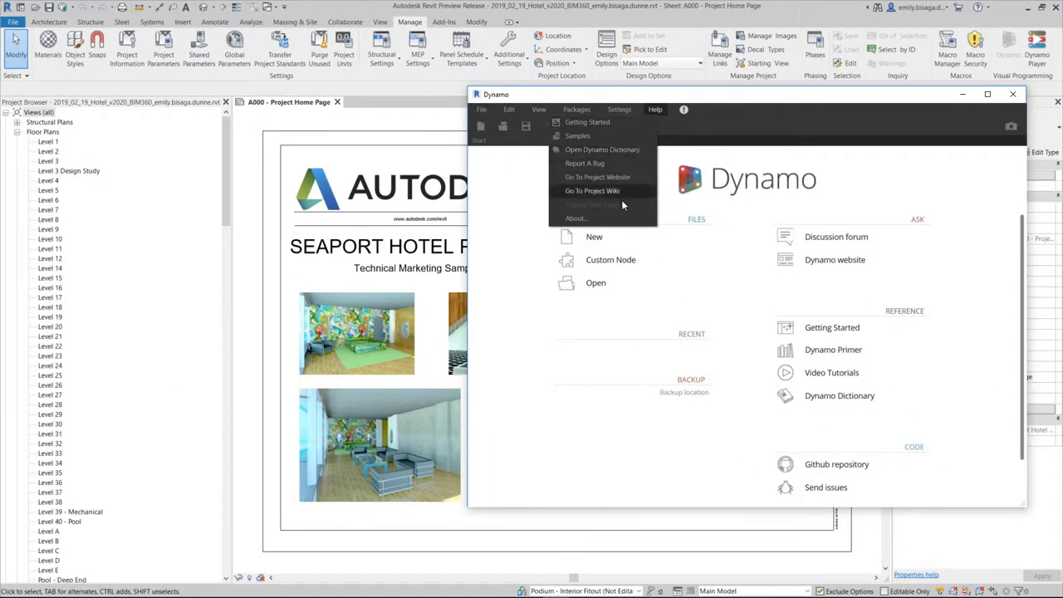
left_click(575, 218)
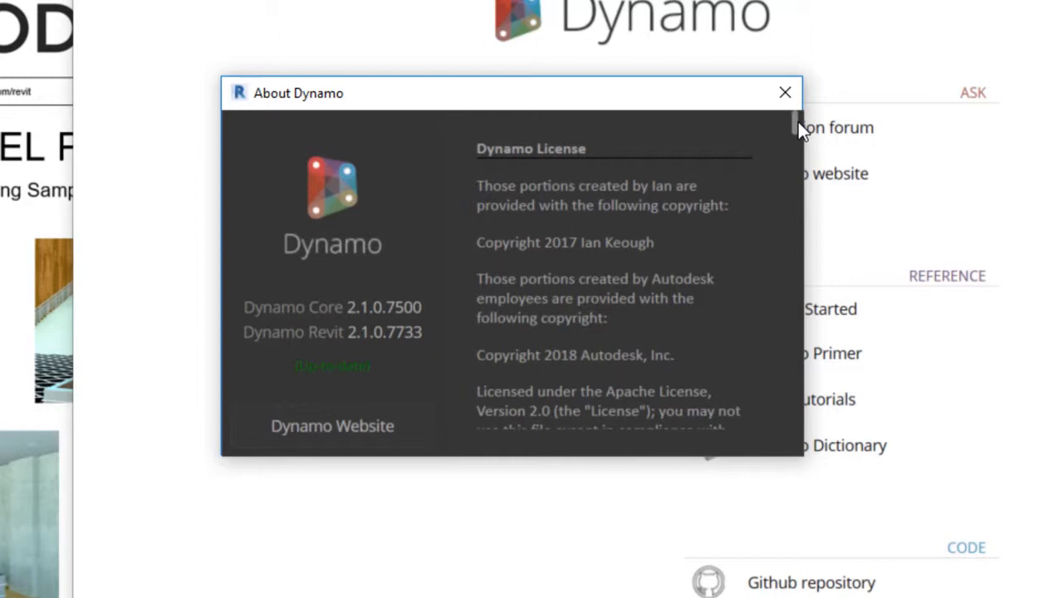
mouse_move(795, 126)
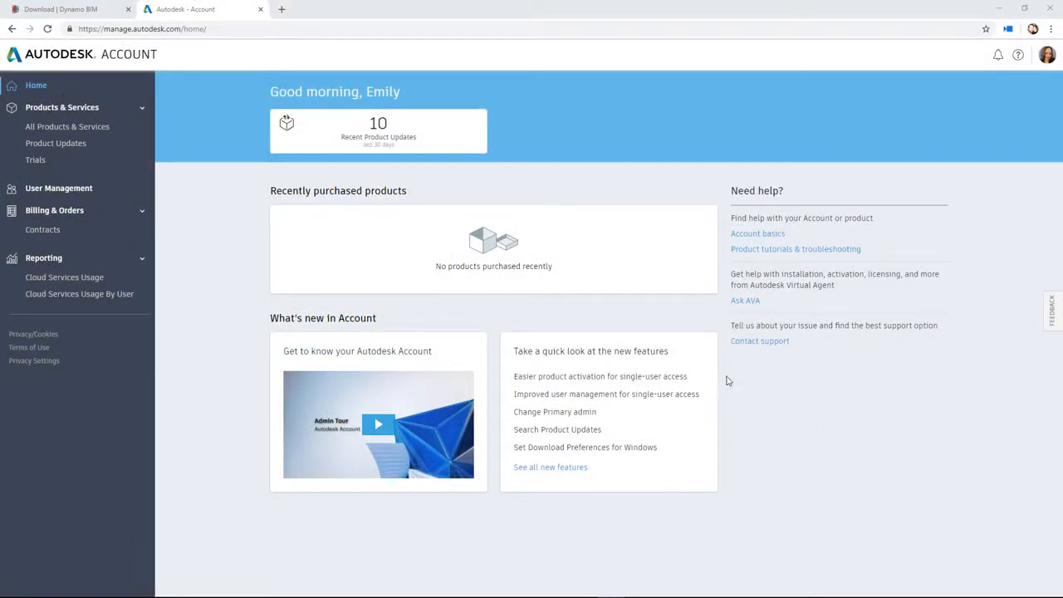
mouse_move(423, 158)
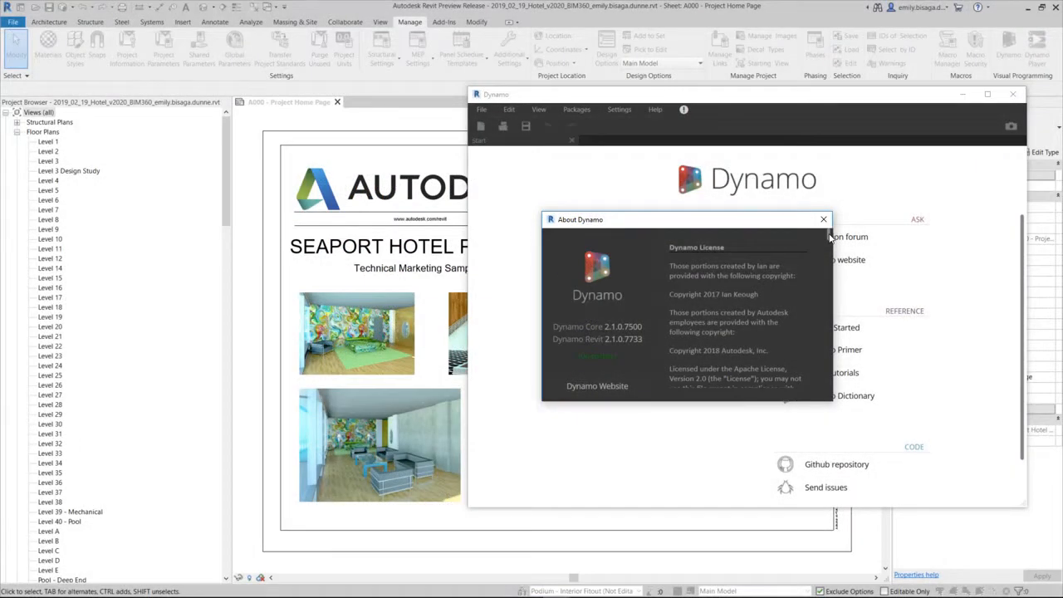
- Scroll the About dialog's license text down to the Apache License 2.0 terms
scroll("down", 3)
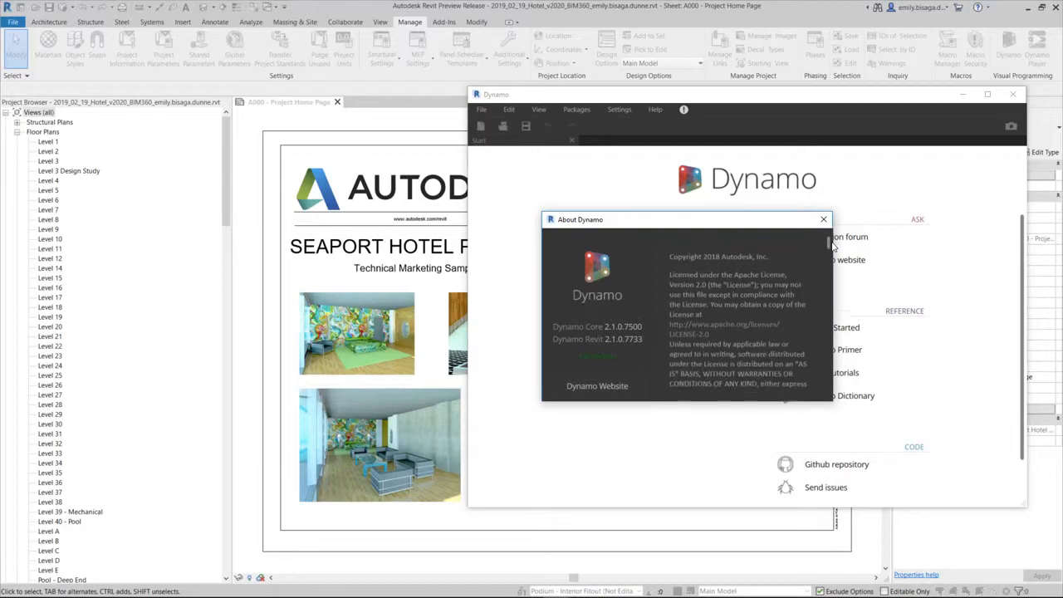
scroll("down", 3)
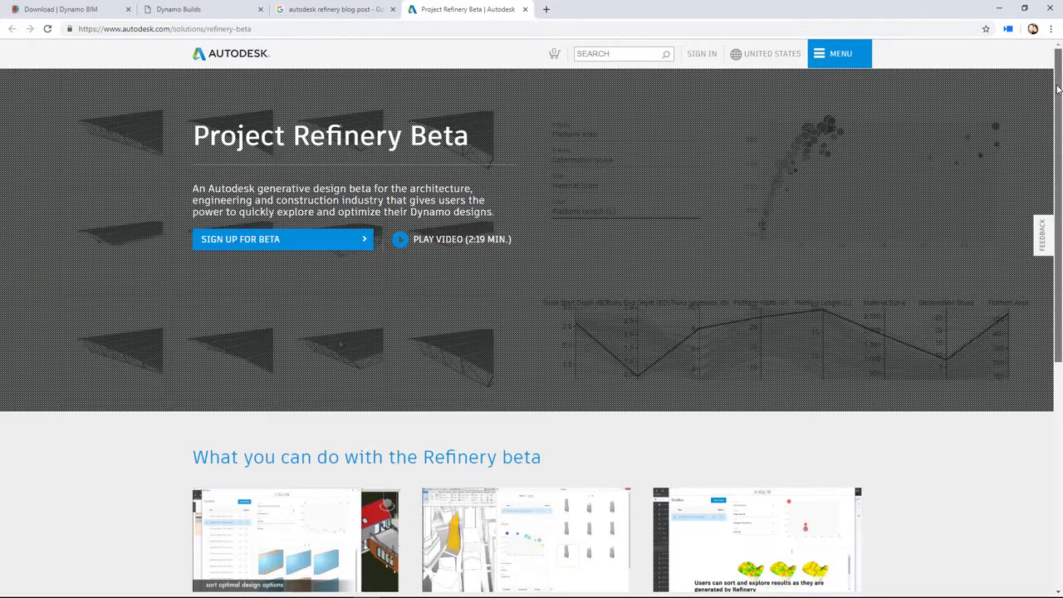
- Scroll the Refinery Beta page to the patterning, floor area ratio and panelization studies
scroll("down", 3)
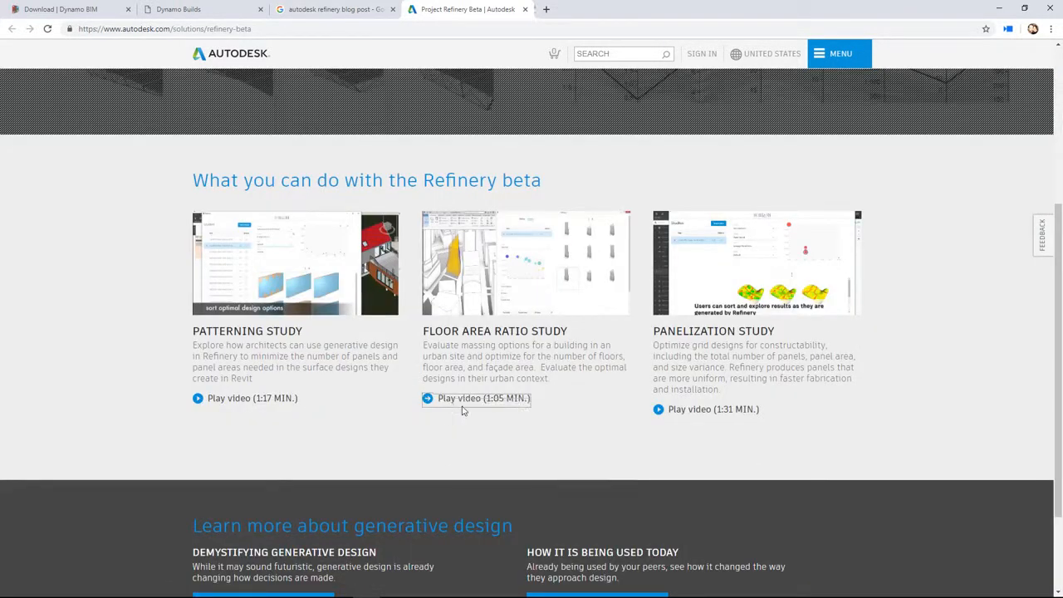